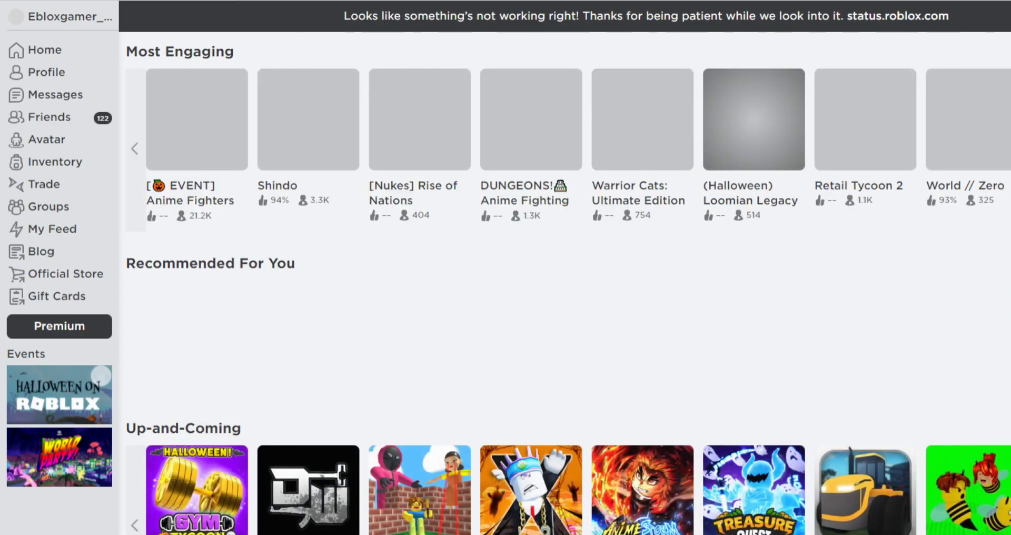
Step: Browse the game list, then open Pet Simulator X! EVENT! and launch it
{"action": "scroll", "scroll_direction": "down", "scroll_amount": 3}
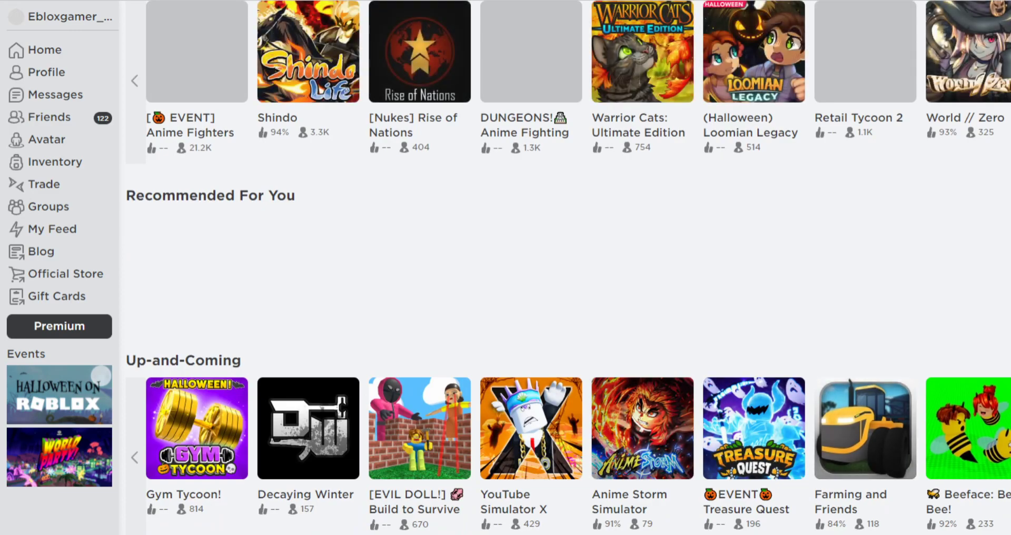
{"action": "scroll", "scroll_direction": "down", "scroll_amount": 3}
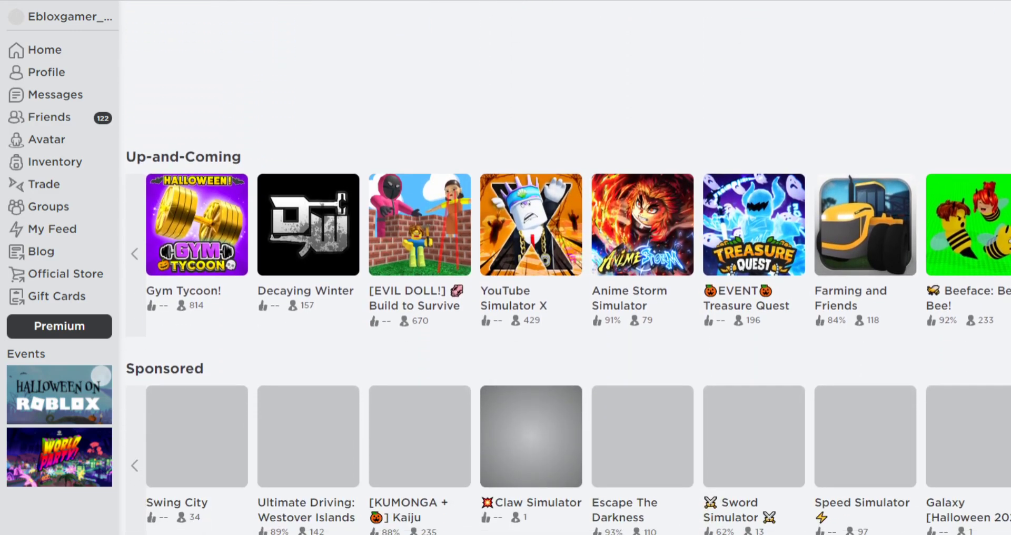
{"action": "scroll", "scroll_direction": "down", "scroll_amount": 3}
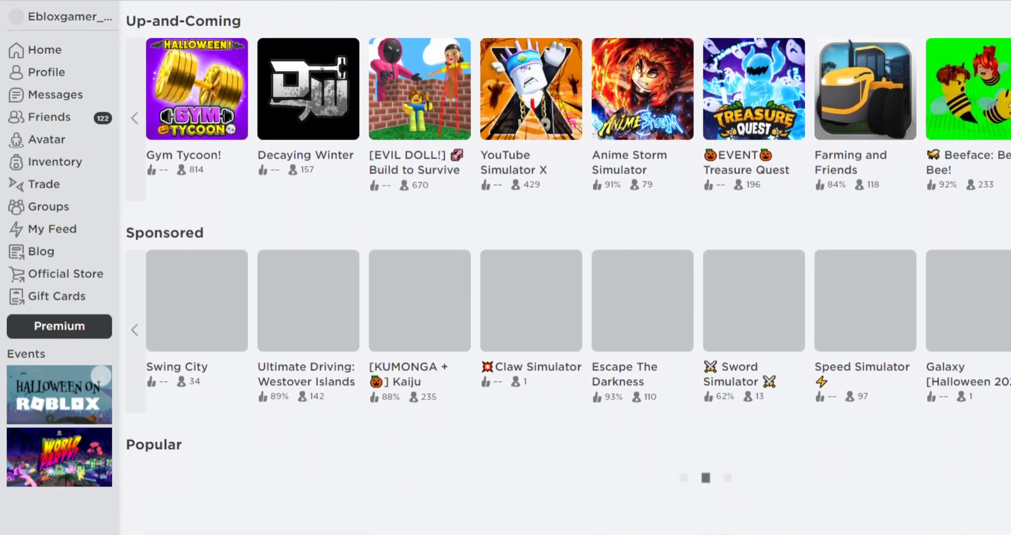
{"action": "scroll", "scroll_direction": "down", "scroll_amount": 3}
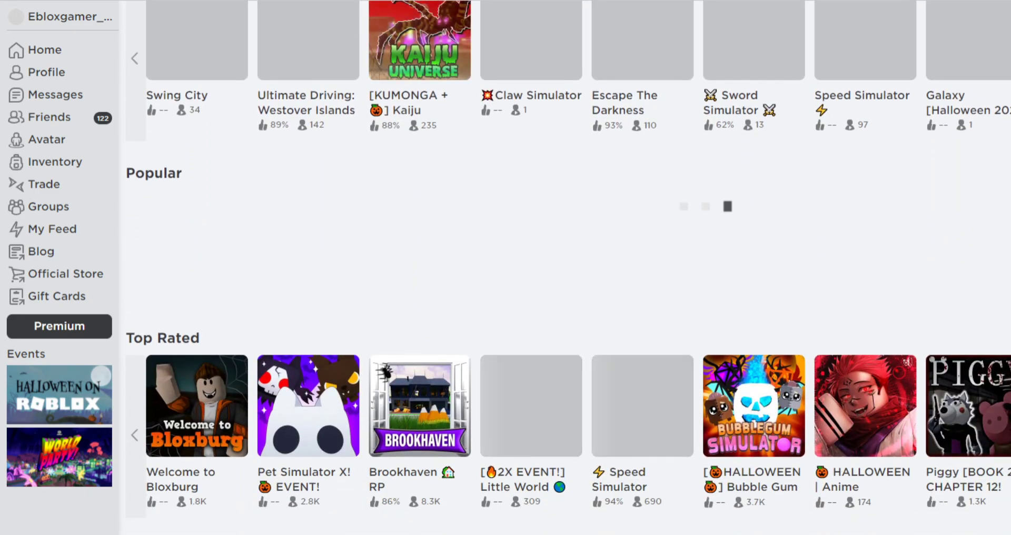
{"action": "scroll", "scroll_direction": "down", "scroll_amount": 3}
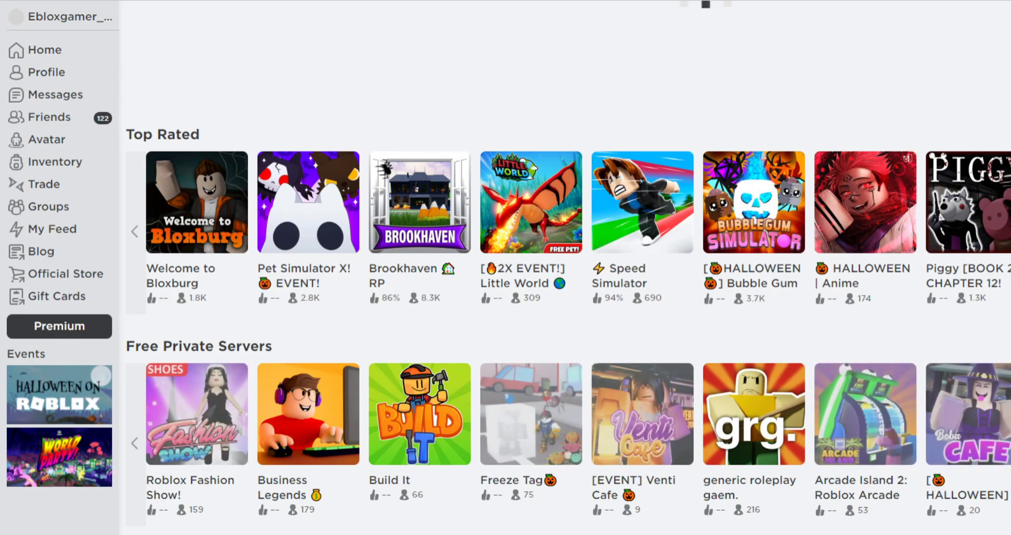
{"action": "scroll", "scroll_direction": "down", "scroll_amount": 3}
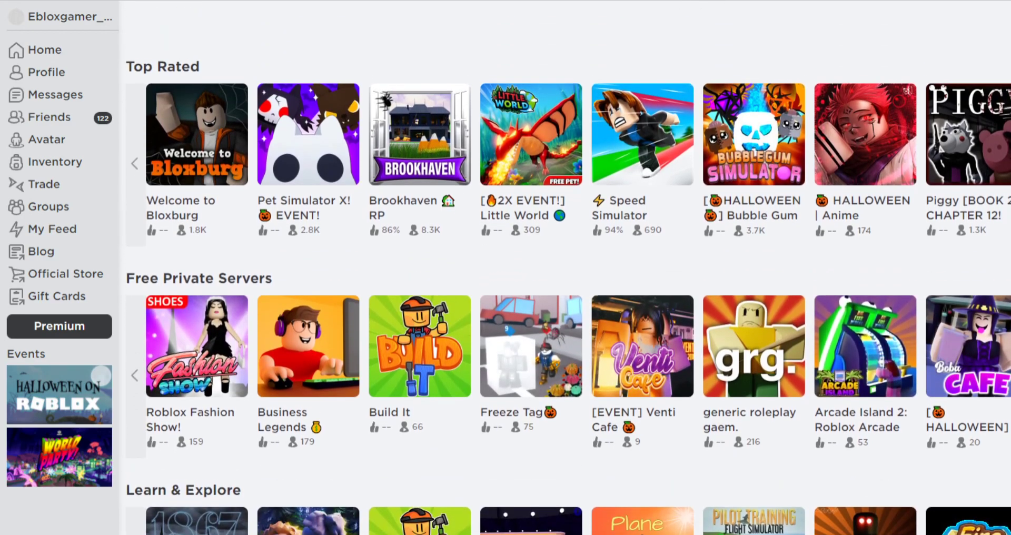
{"action": "scroll", "scroll_direction": "down", "scroll_amount": 3}
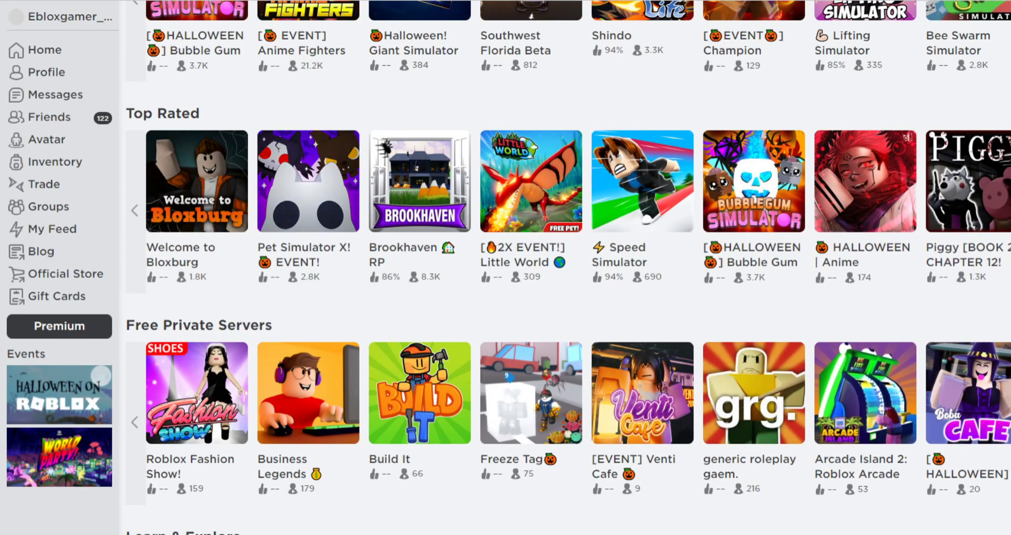
{"action": "scroll", "scroll_direction": "down", "scroll_amount": 3}
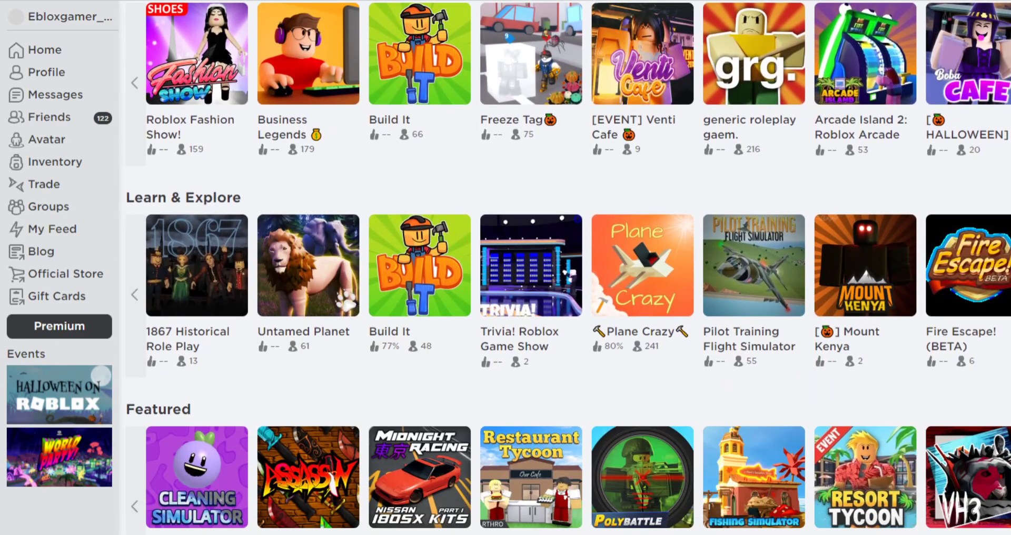
{"action": "scroll", "scroll_direction": "up", "scroll_amount": 3}
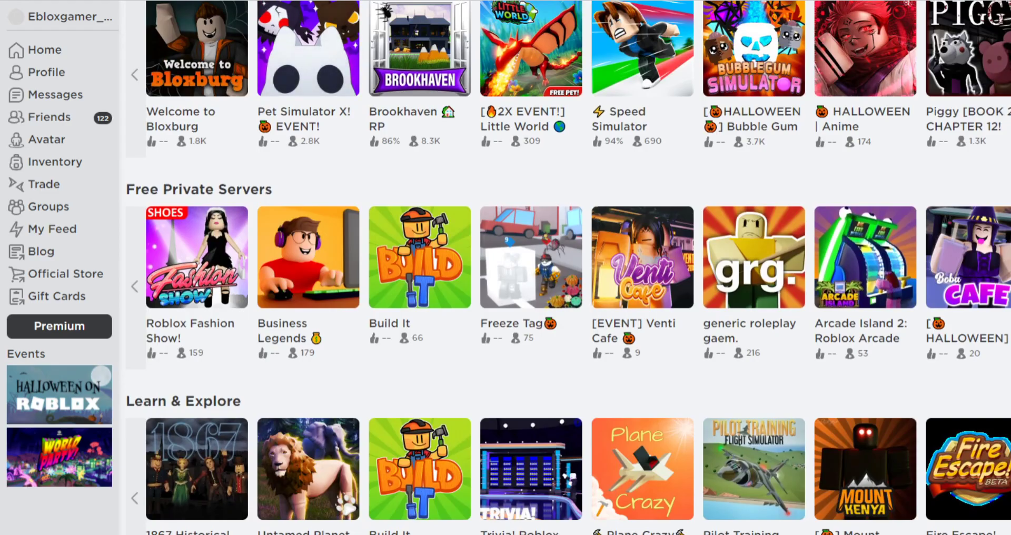
{"action": "left_click", "coordinate": [307, 48]}
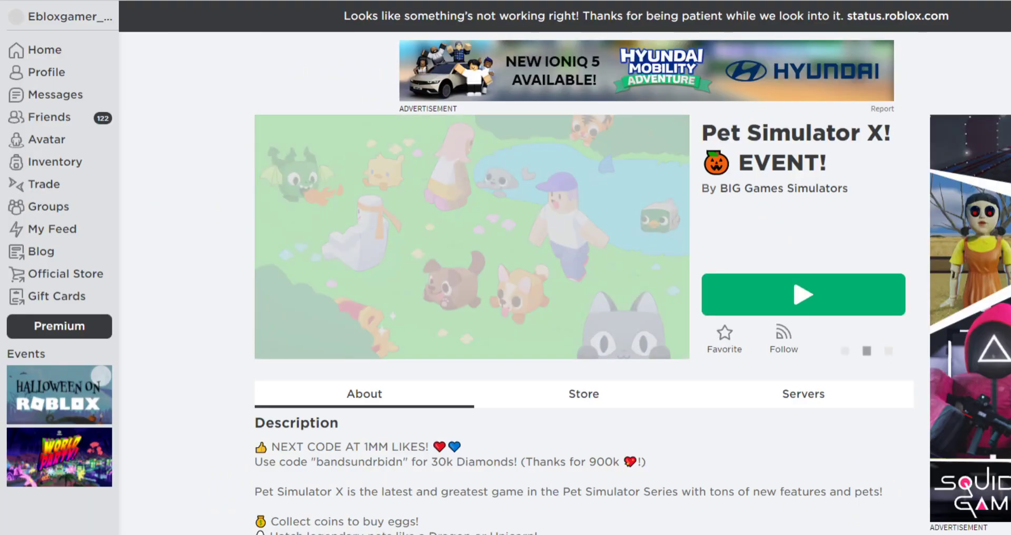
{"action": "left_click", "coordinate": [802, 295]}
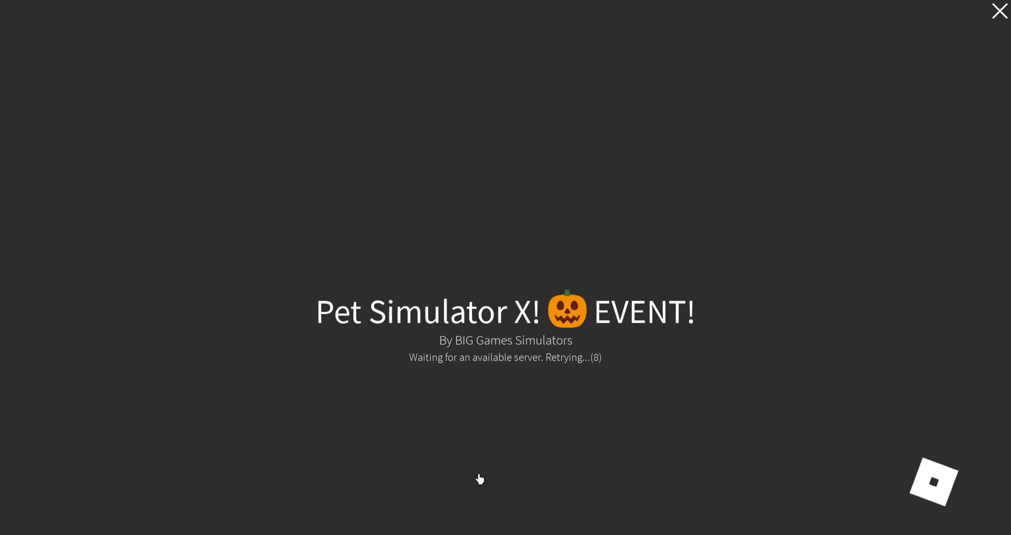
Step: Close the stuck Pet Simulator X! launch screen to reach the profile page
{"action": "left_click", "coordinate": [999, 11]}
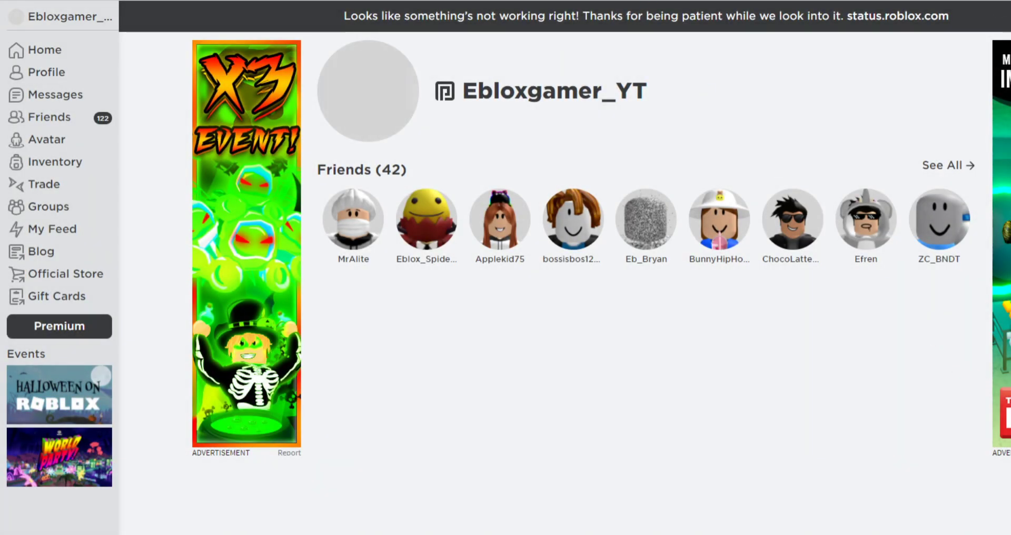
Step: Search experiences for 'bedwars', which returns No Results Found
{"action": "type", "text": "T"}
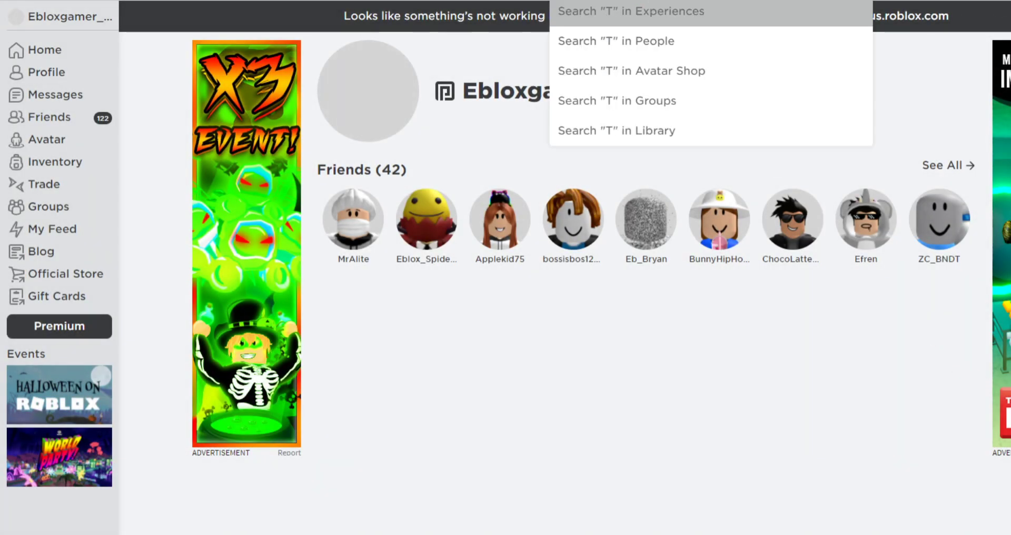
{"action": "left_click", "coordinate": [631, 11]}
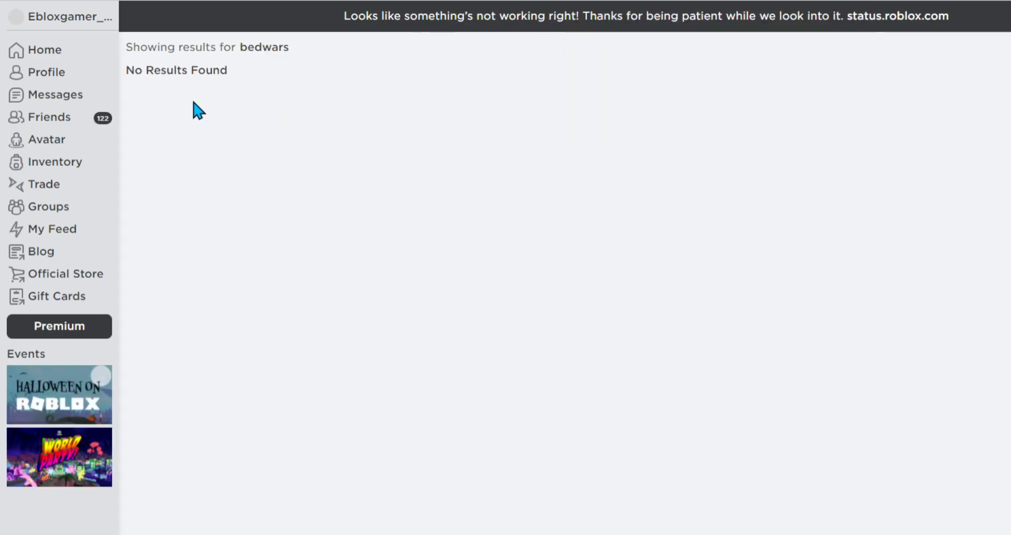
{"action": "mouse_move", "coordinate": [575, 5]}
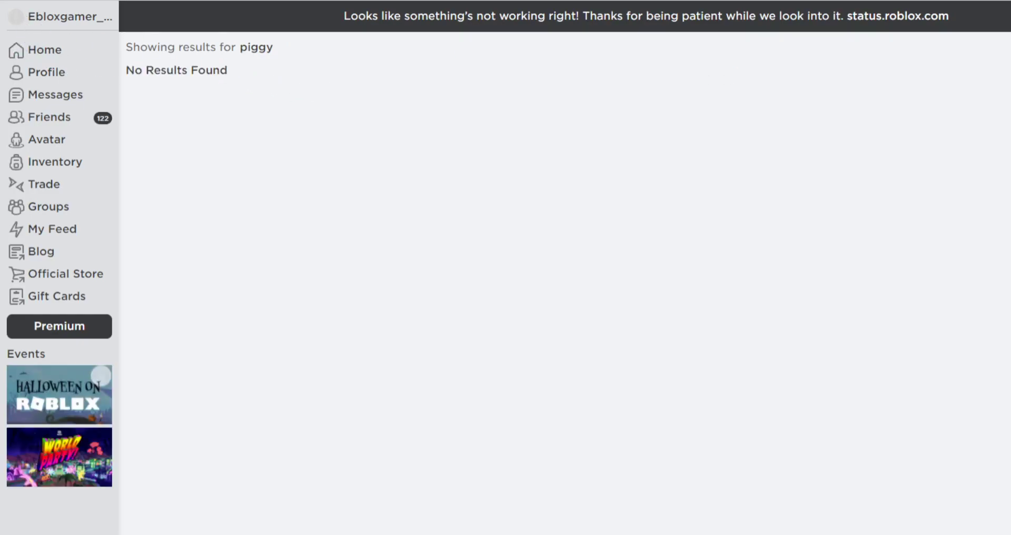
{"action": "mouse_move", "coordinate": [828, 21]}
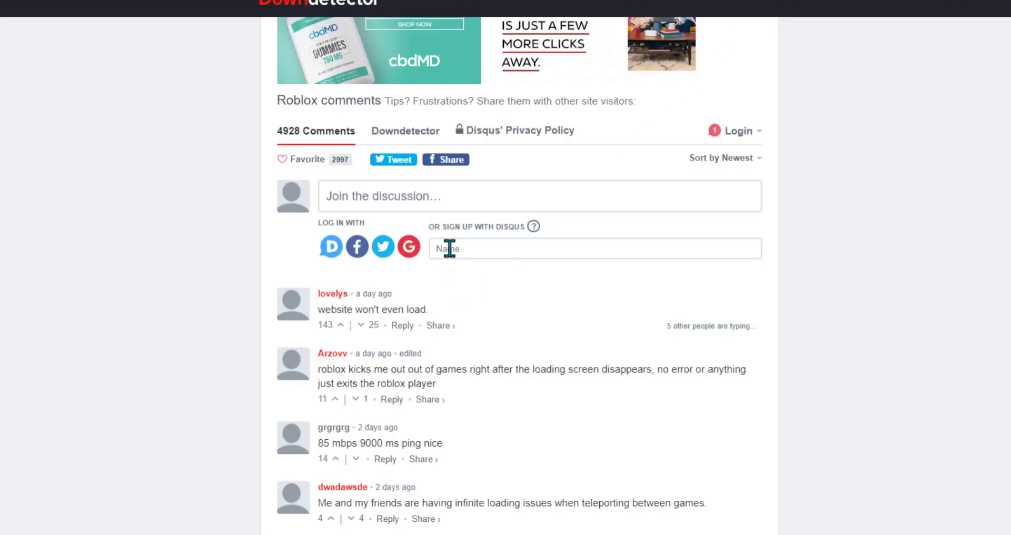
Step: Scroll up Downdetector's Roblox page to the 24-hour spike of over 28,000 reports
{"action": "scroll", "scroll_direction": "up", "scroll_amount": 3}
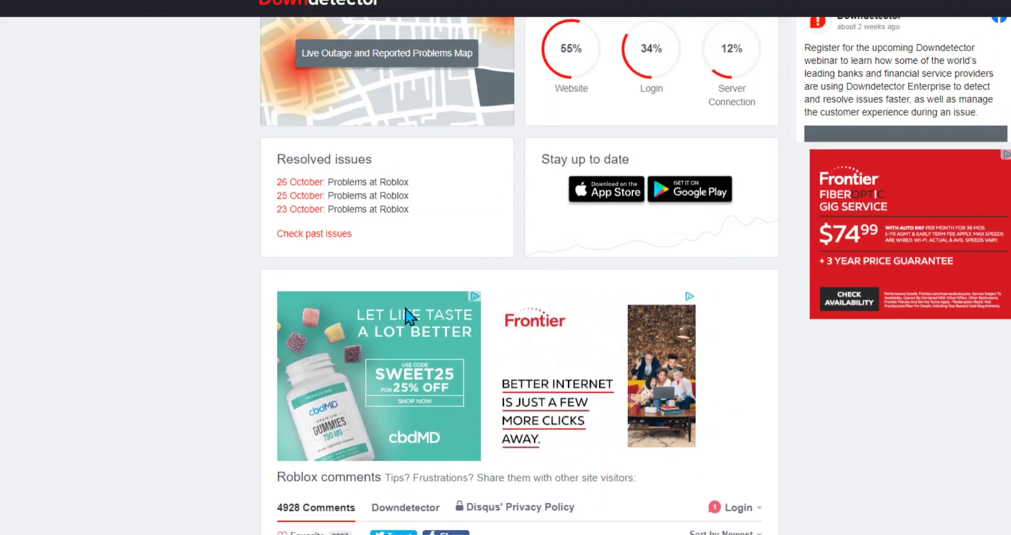
{"action": "scroll", "scroll_direction": "up", "scroll_amount": 3}
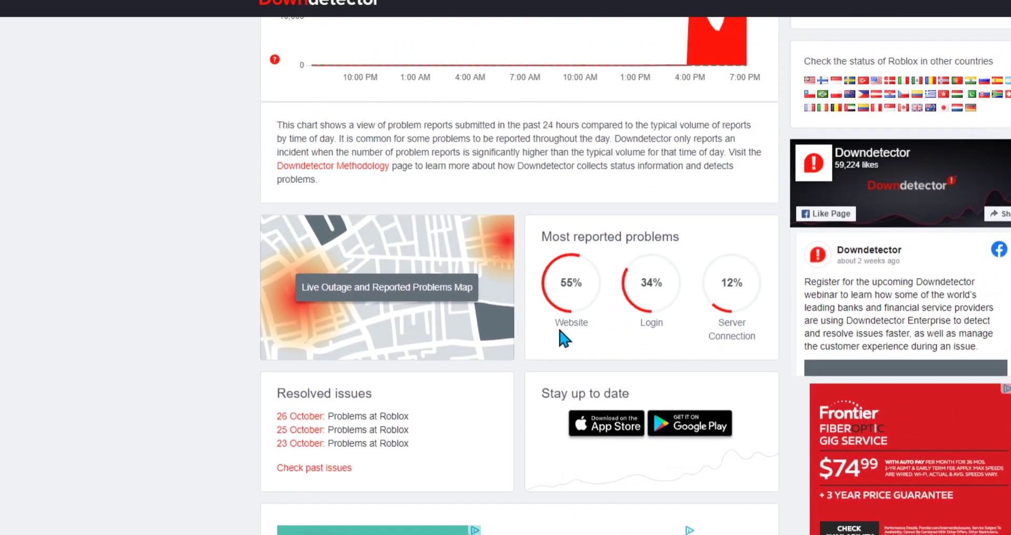
{"action": "mouse_move", "coordinate": [577, 322]}
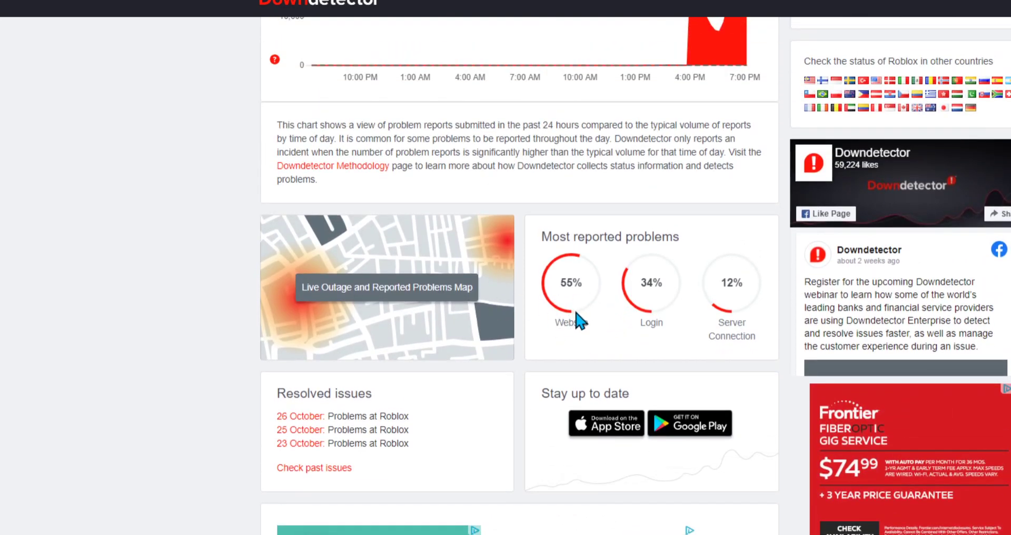
{"action": "scroll", "scroll_direction": "up", "scroll_amount": 3}
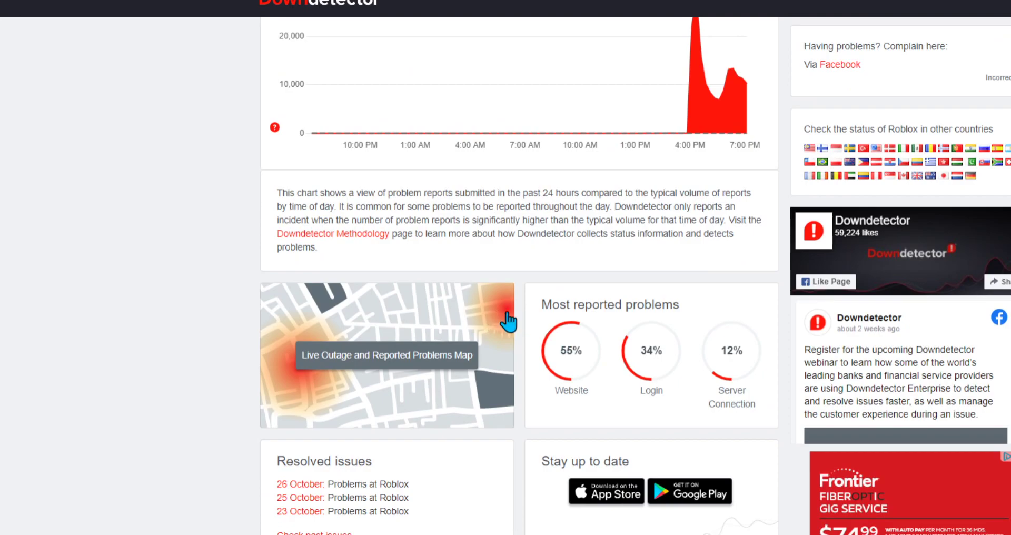
{"action": "scroll", "scroll_direction": "up", "scroll_amount": 3}
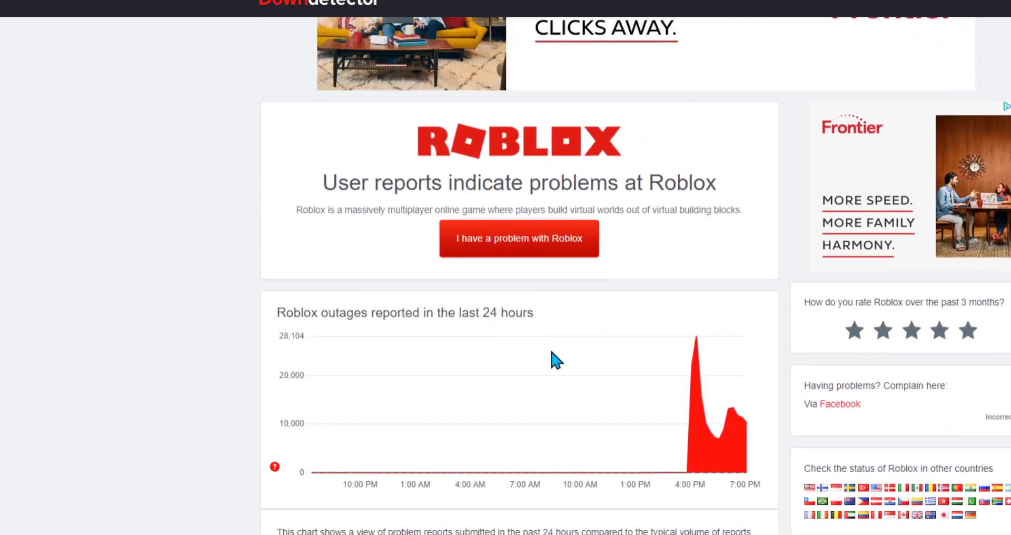